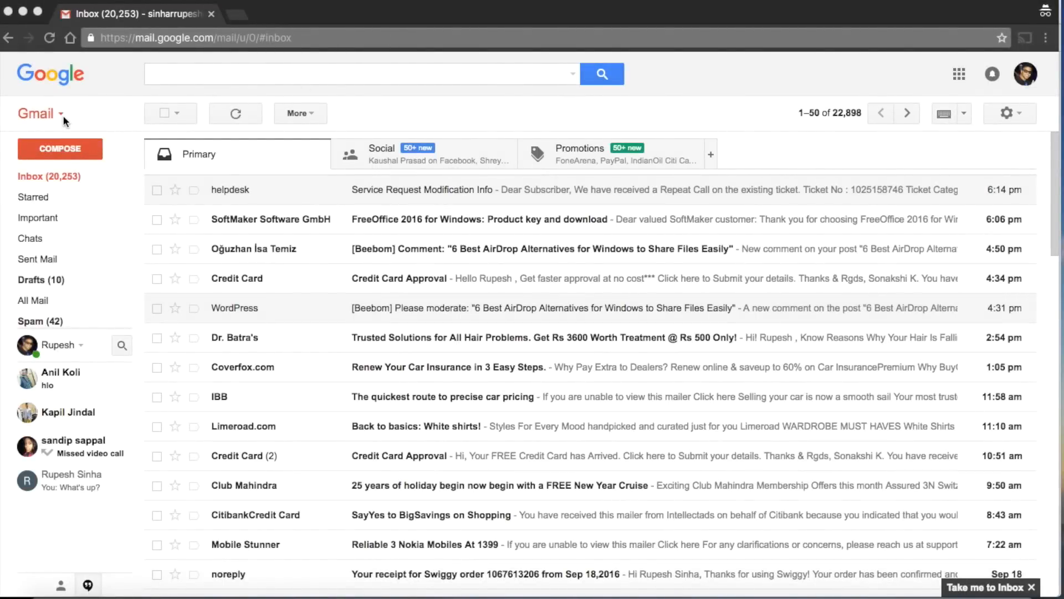
Switch from the Gmail inbox to Google Contacts and scroll through the stored contacts.
{"action": "left_click", "coordinate": [193, 38]}
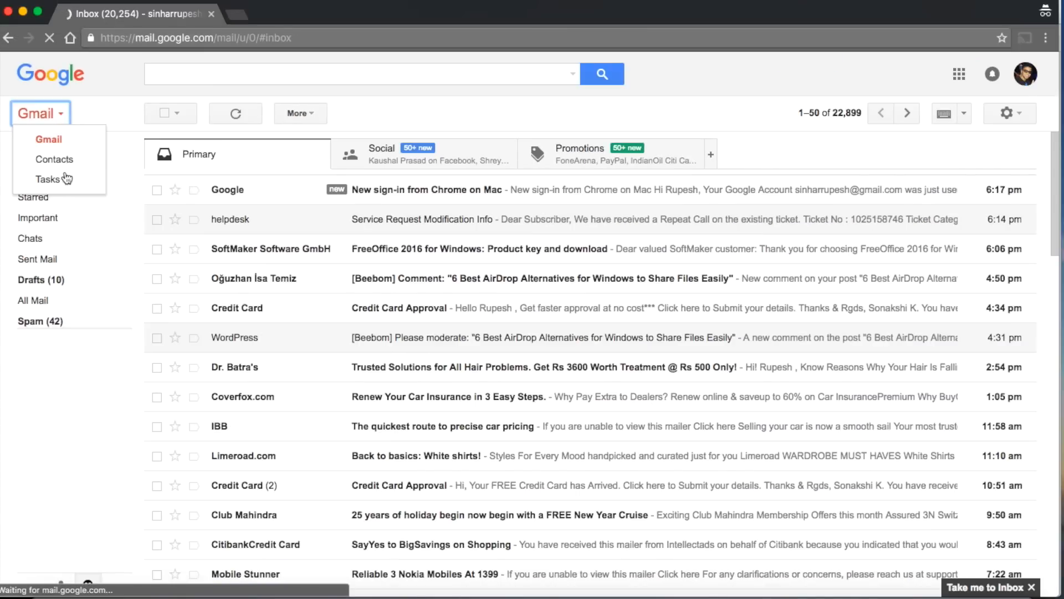
{"action": "left_click", "coordinate": [54, 158]}
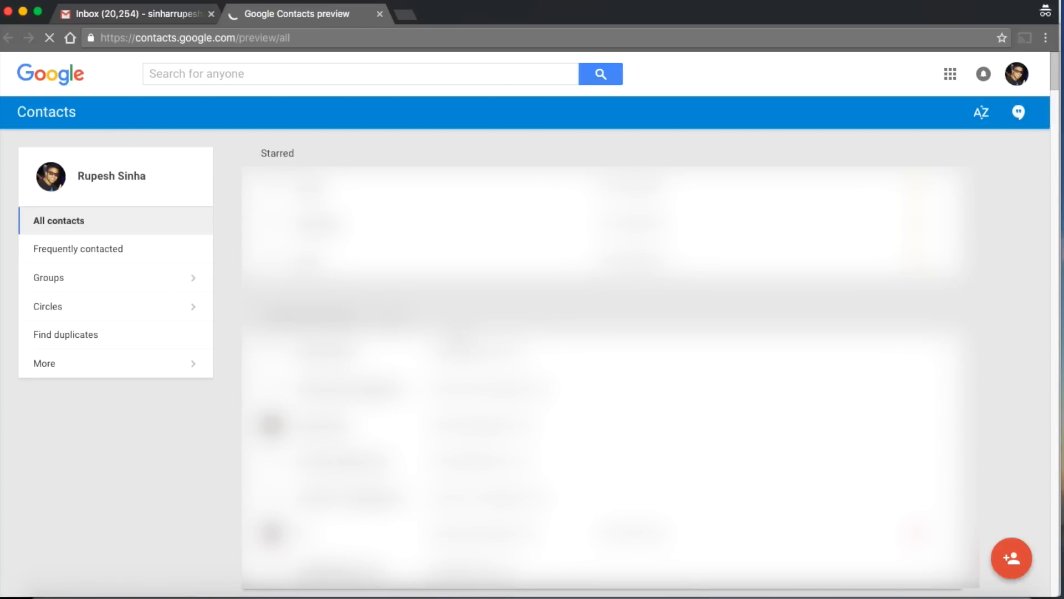
{"action": "scroll", "scroll_direction": "down", "scroll_amount": 3}
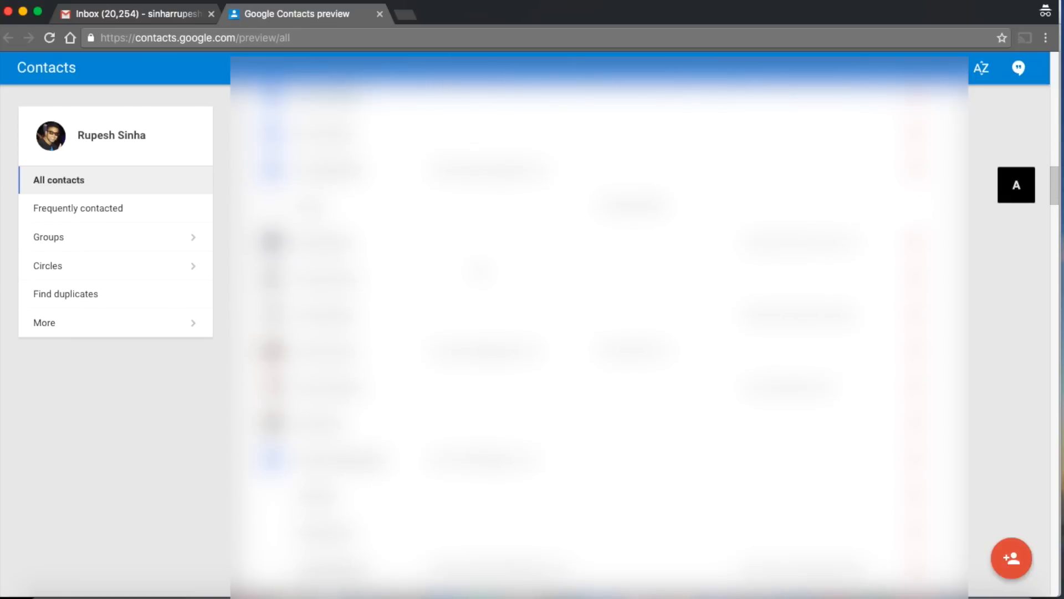
{"action": "scroll", "scroll_direction": "down", "scroll_amount": 3}
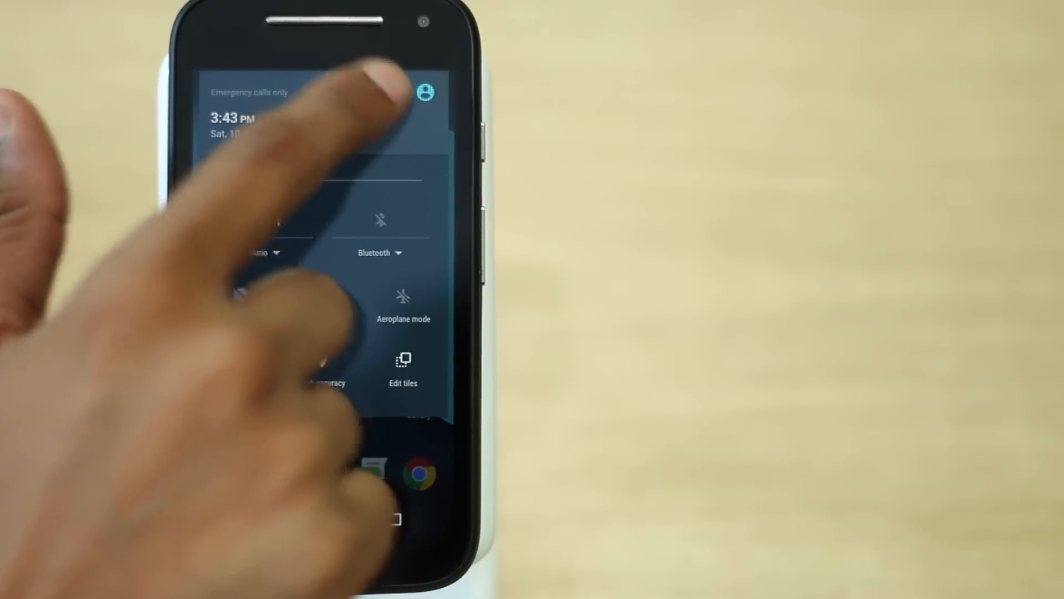
Turn on contact syncing for the Google account under Settings > Accounts and return to the list.
{"action": "left_click", "coordinate": [425, 92]}
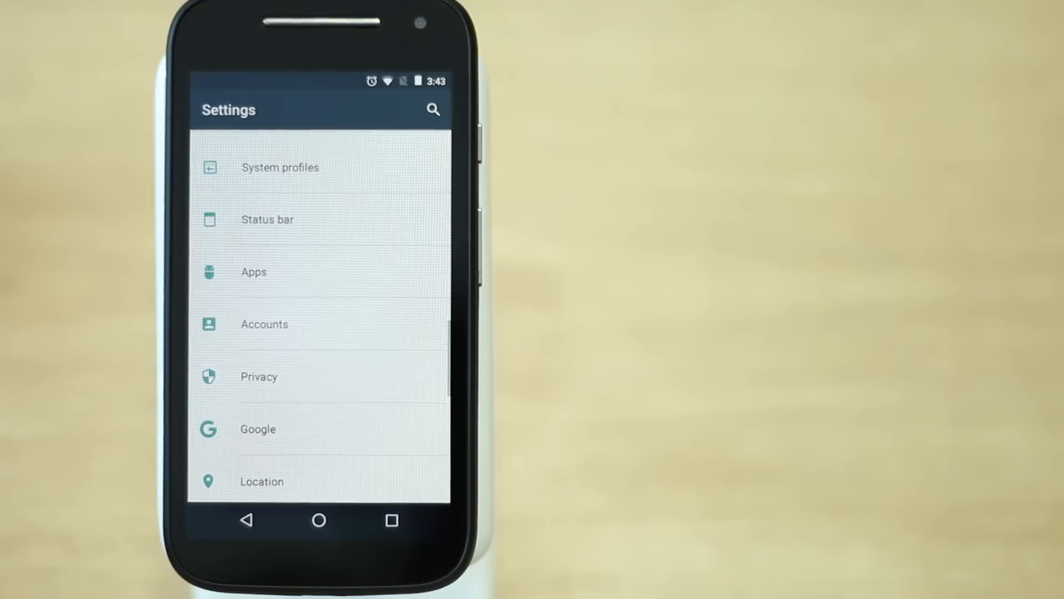
{"action": "left_click", "coordinate": [264, 324]}
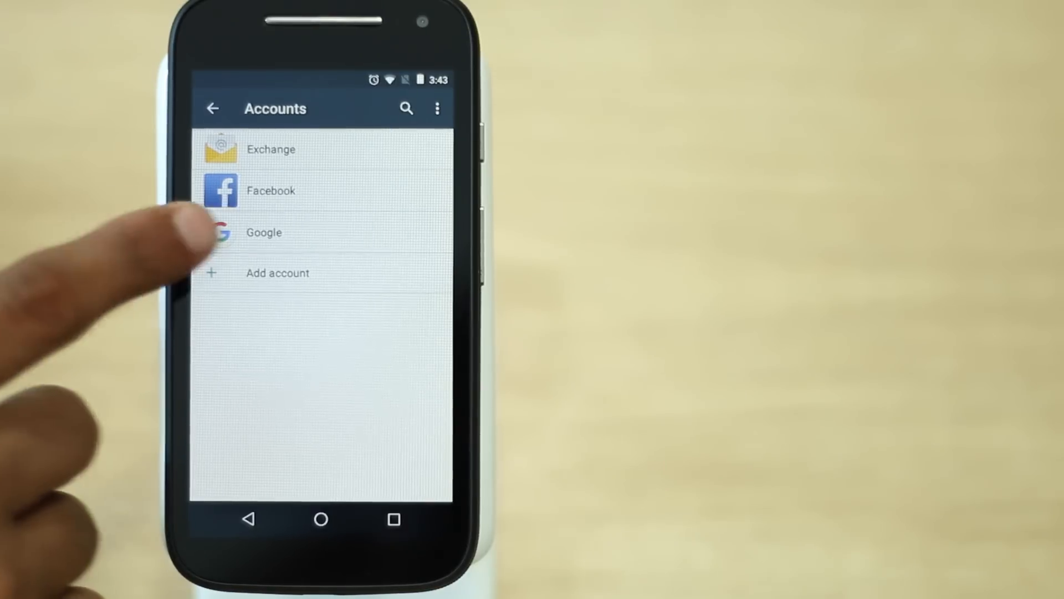
{"action": "left_click", "coordinate": [264, 232]}
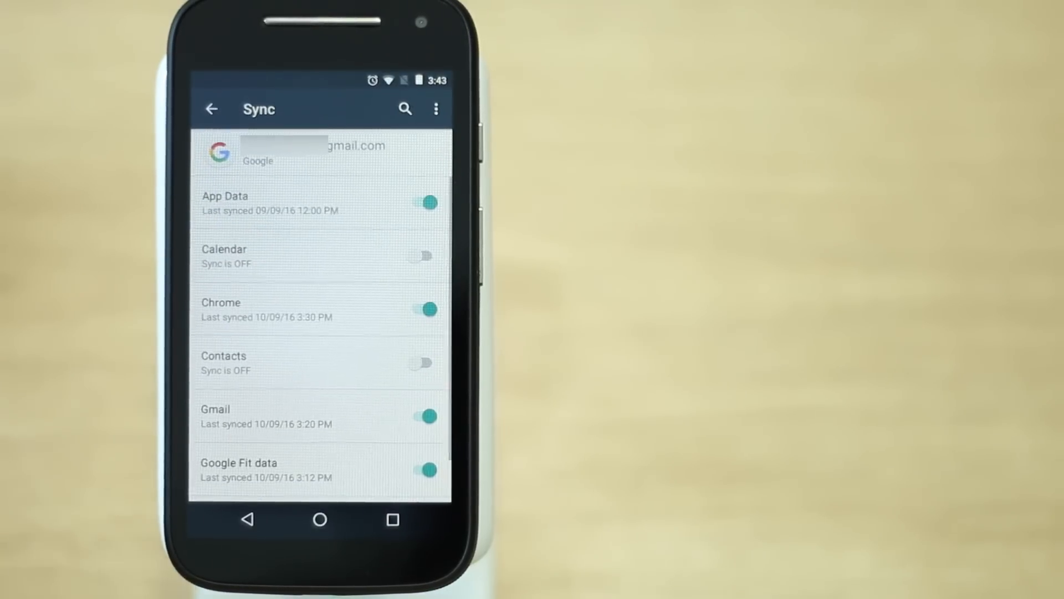
{"action": "left_click", "coordinate": [419, 256]}
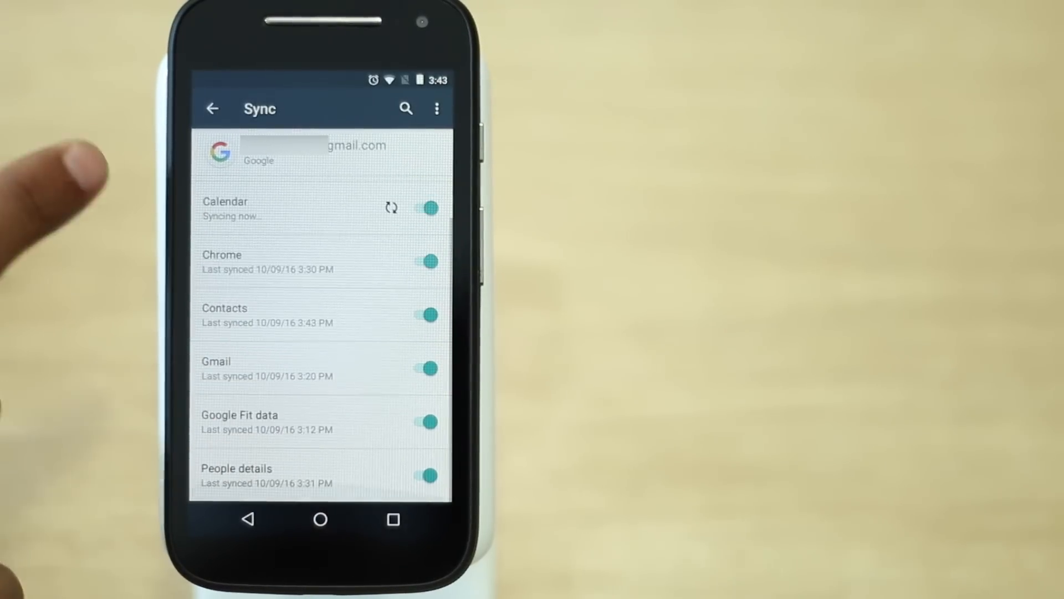
{"action": "left_click", "coordinate": [213, 108]}
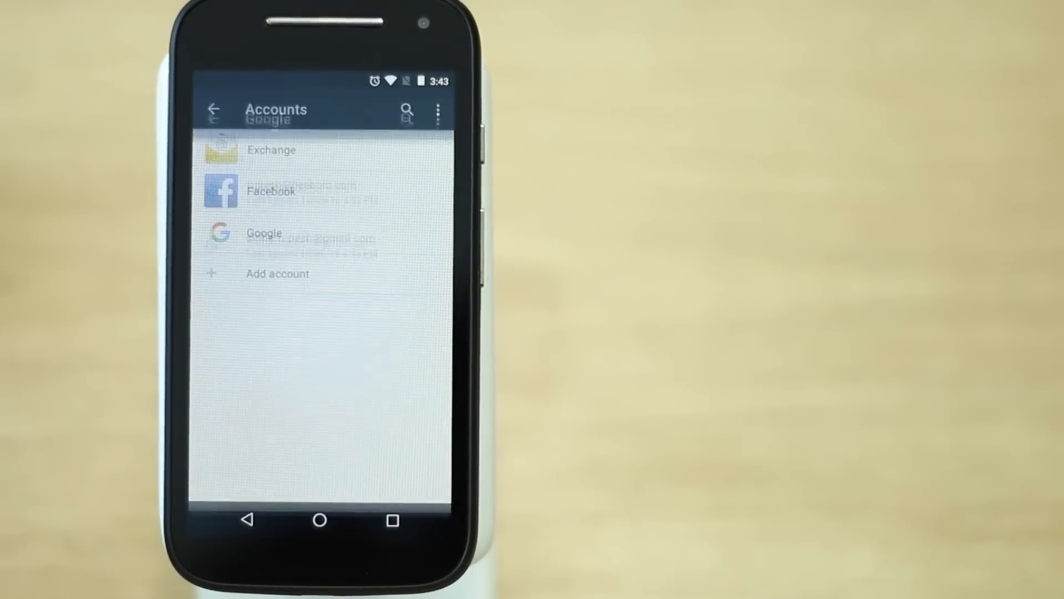
{"action": "left_click", "coordinate": [319, 518]}
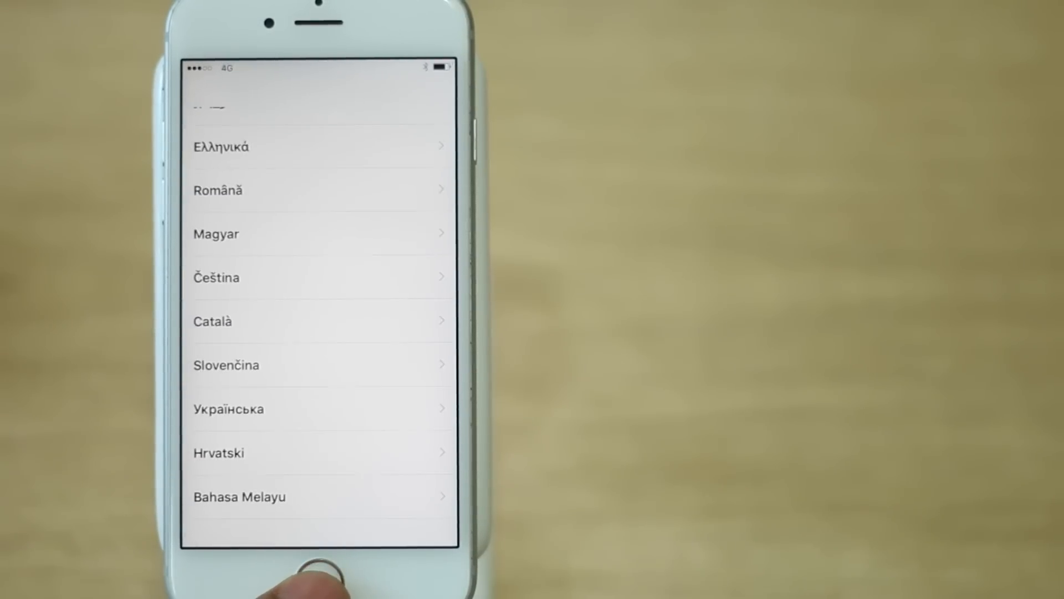
Pick a language, continue without a passcode and choose Move Data from Android.
{"action": "scroll", "scroll_direction": "down", "scroll_amount": 3}
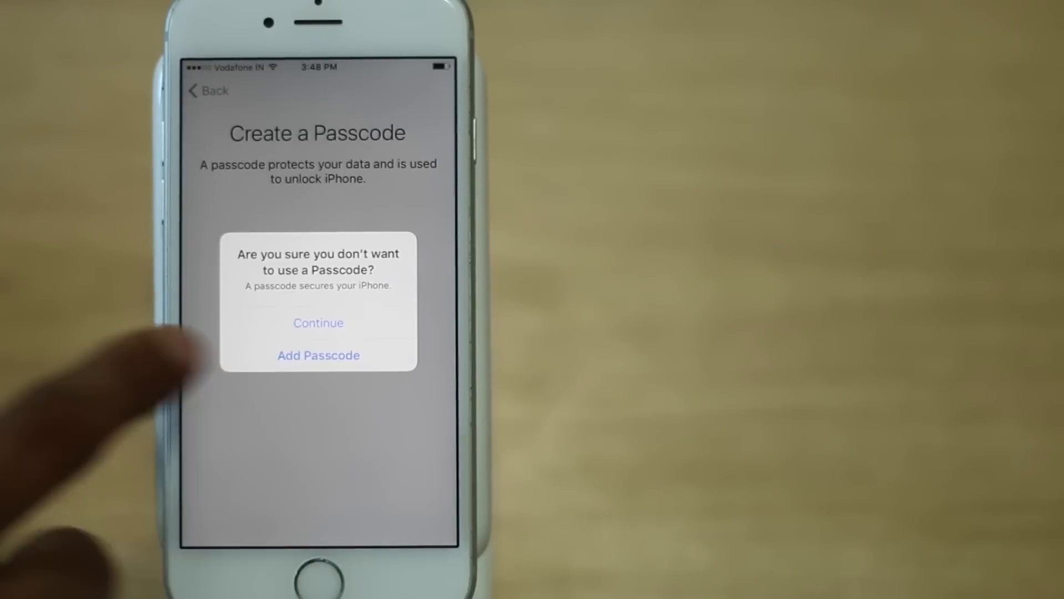
{"action": "left_click", "coordinate": [317, 355]}
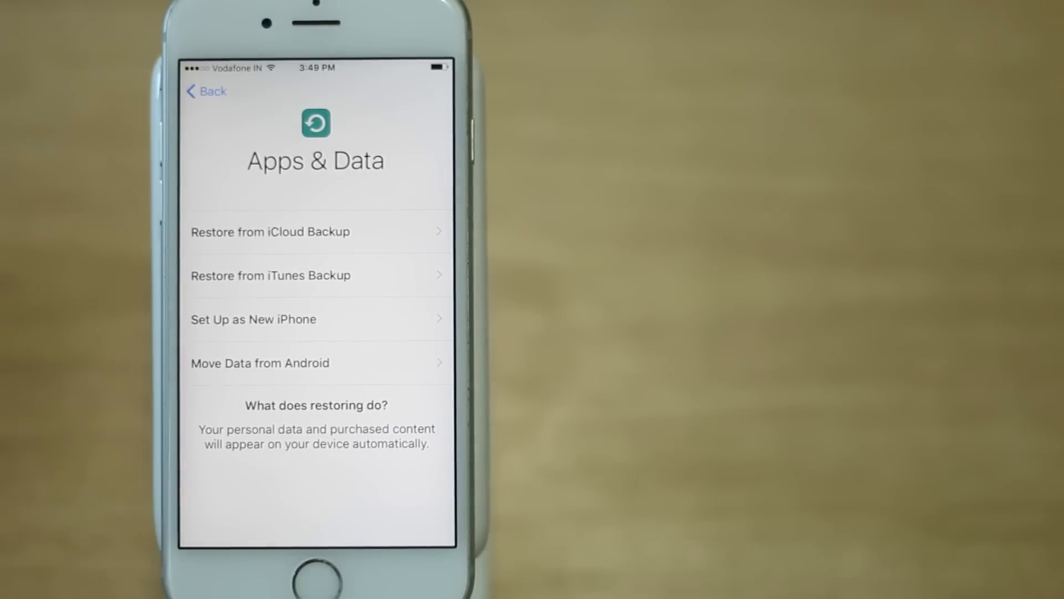
{"action": "left_click", "coordinate": [260, 363]}
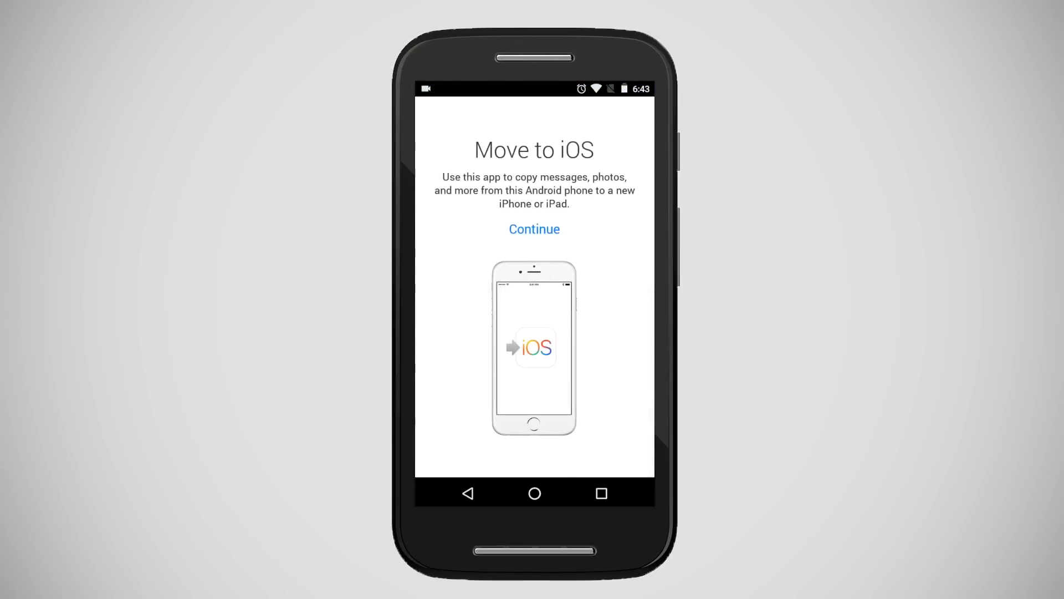
Begin the copy to the new iPhone, accept the terms and start transferring the selected data.
{"action": "left_click", "coordinate": [534, 228]}
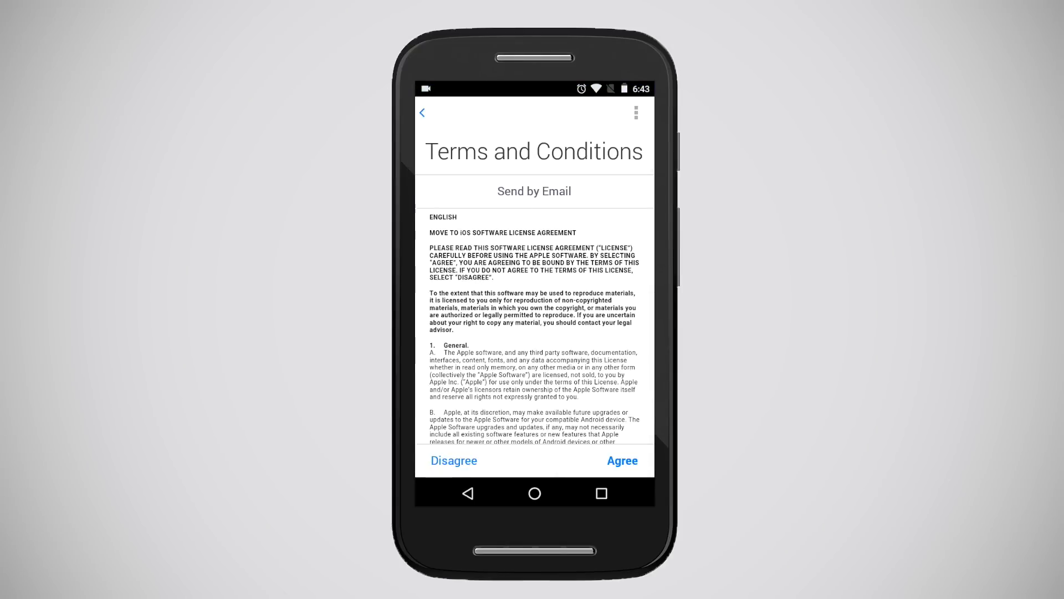
{"action": "left_click", "coordinate": [621, 460]}
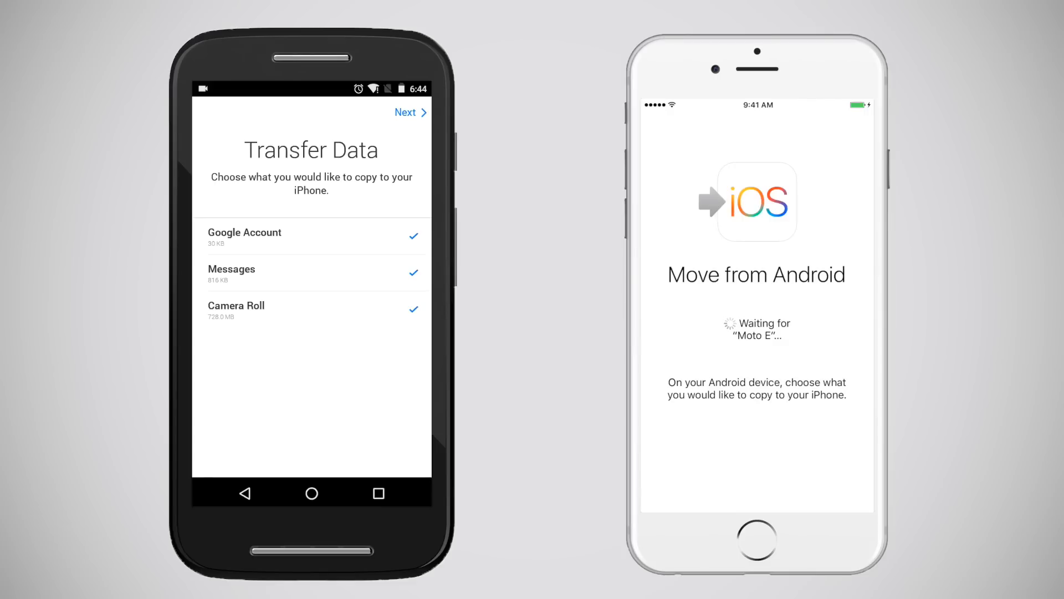
{"action": "left_click", "coordinate": [406, 112]}
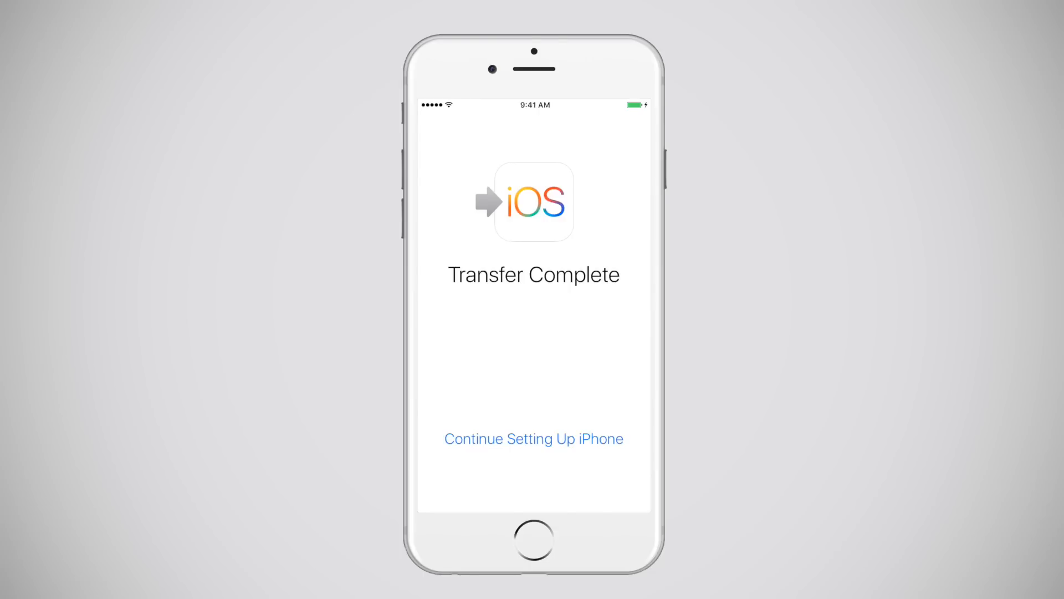
Continue setting up the iPhone and go to Settings to sign the Google account in.
{"action": "left_click", "coordinate": [533, 438]}
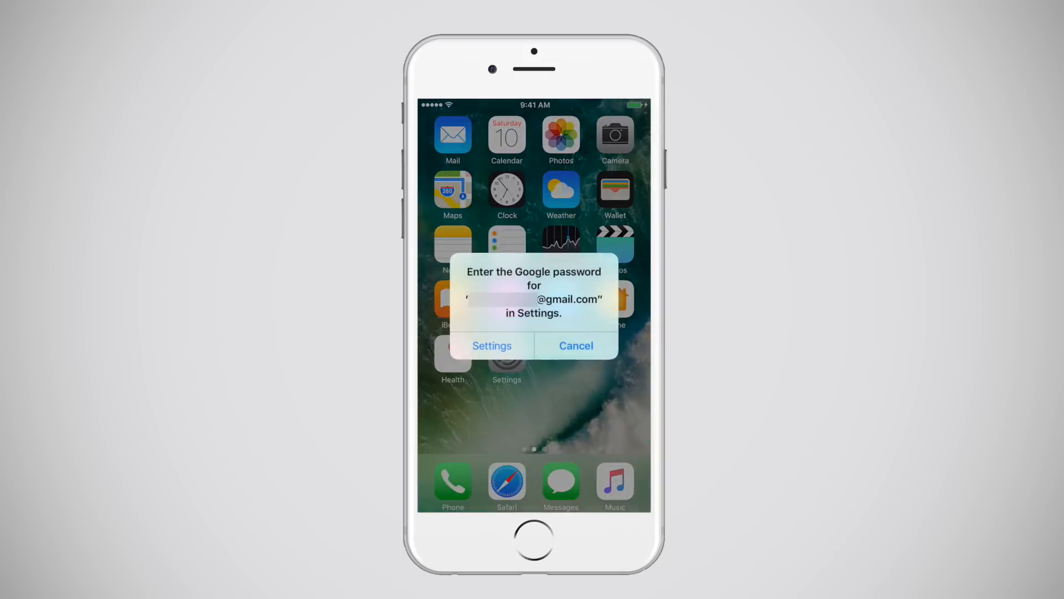
{"action": "left_click", "coordinate": [491, 346]}
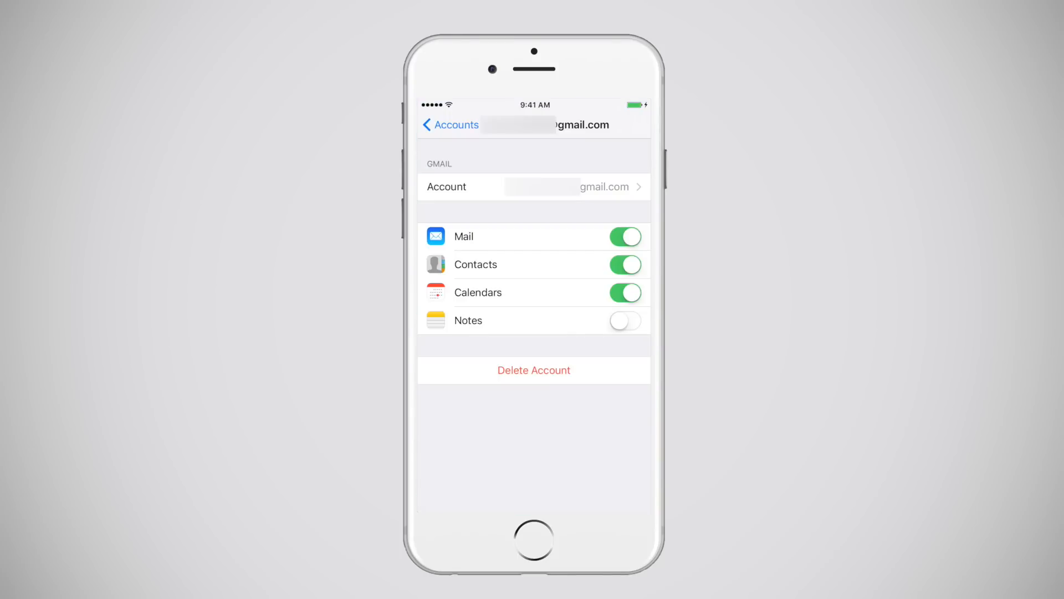
{"action": "left_click", "coordinate": [624, 319]}
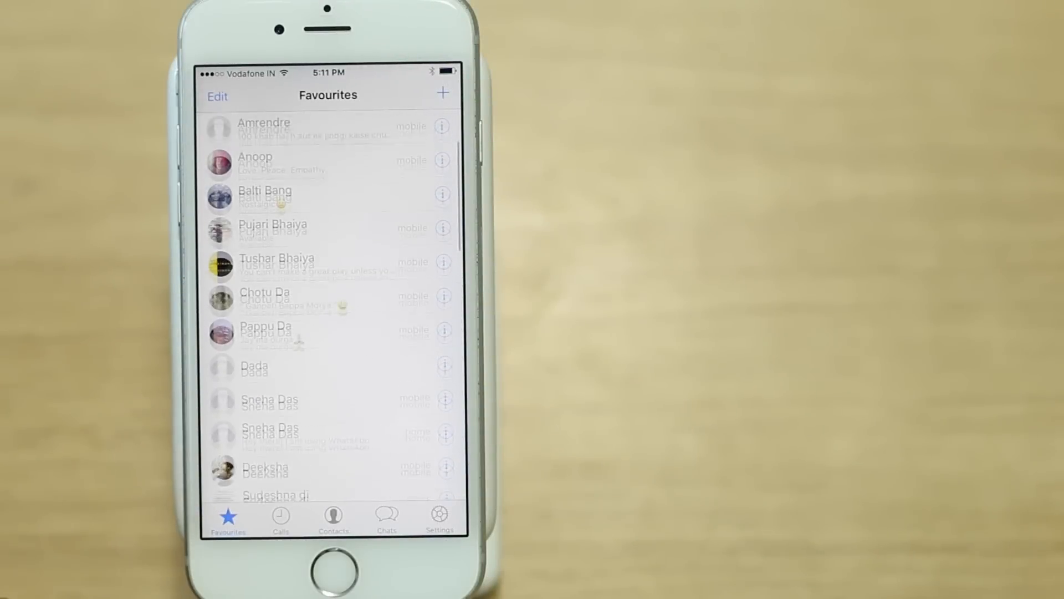
View WhatsApp's empty chats list, return to the home screen and head into contact account settings.
{"action": "left_click", "coordinate": [386, 514]}
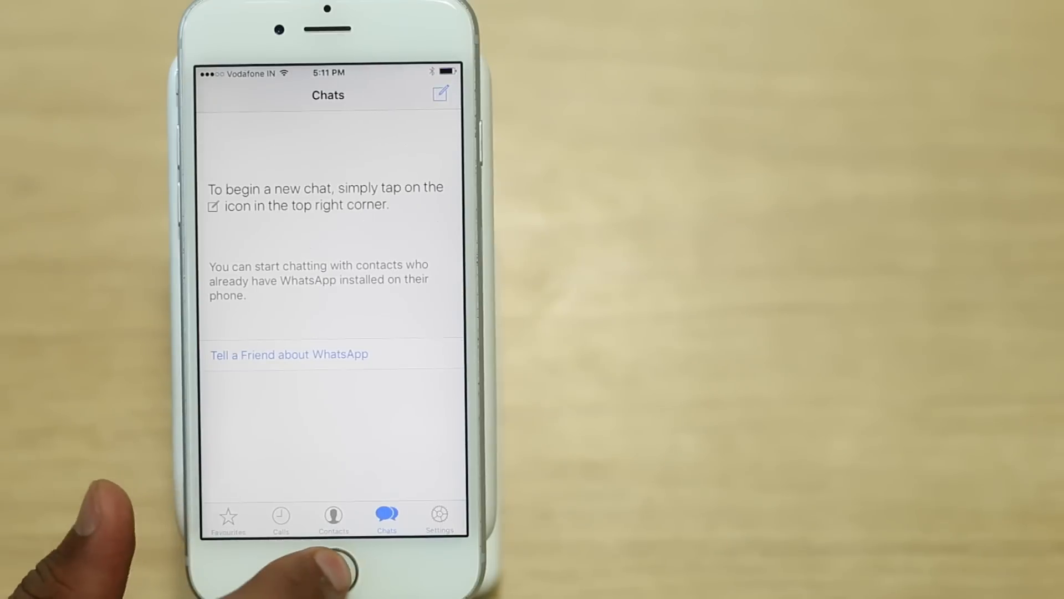
{"action": "key", "text": "home"}
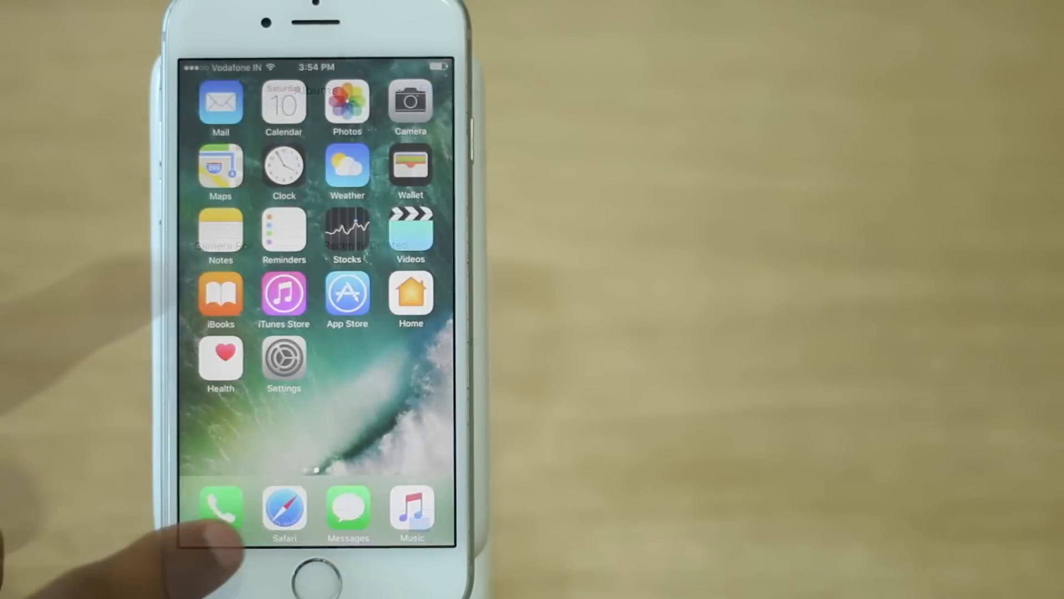
{"action": "left_click", "coordinate": [219, 511]}
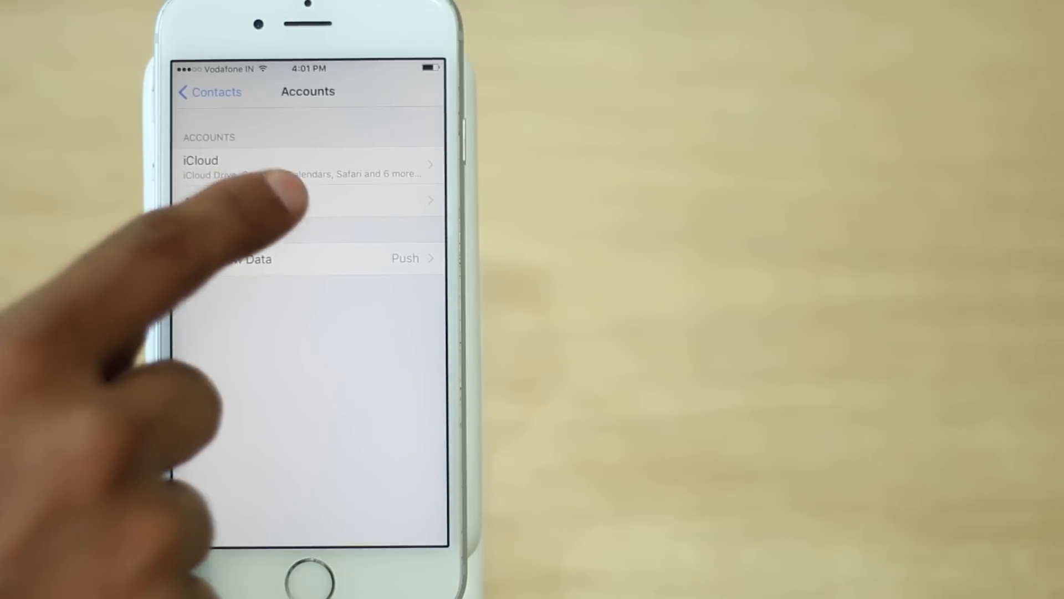
Add a Google account under Contacts accounts and sign in with the password.
{"action": "left_click", "coordinate": [307, 200]}
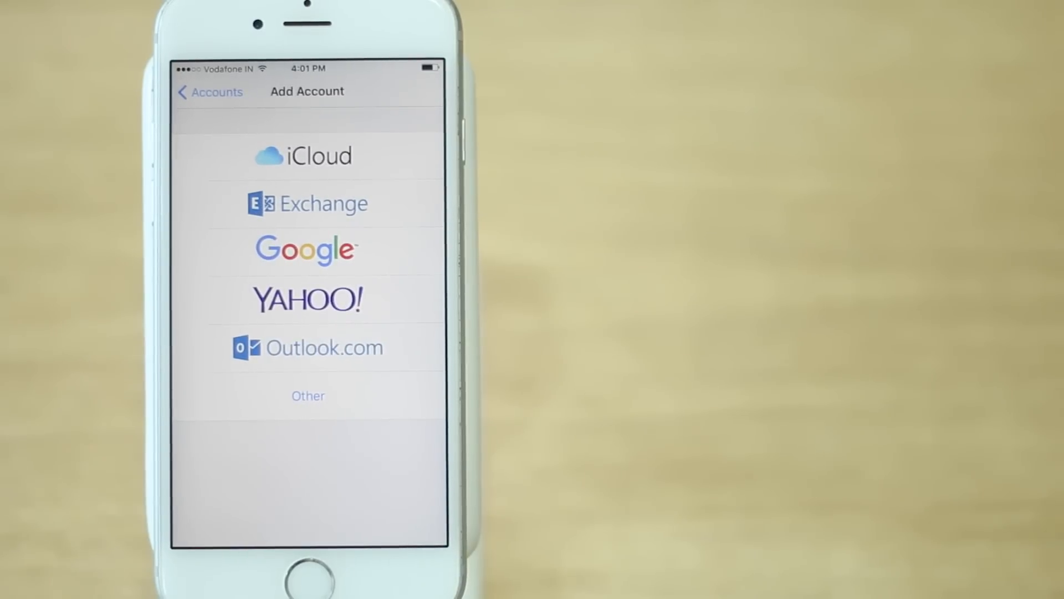
{"action": "left_click", "coordinate": [307, 249]}
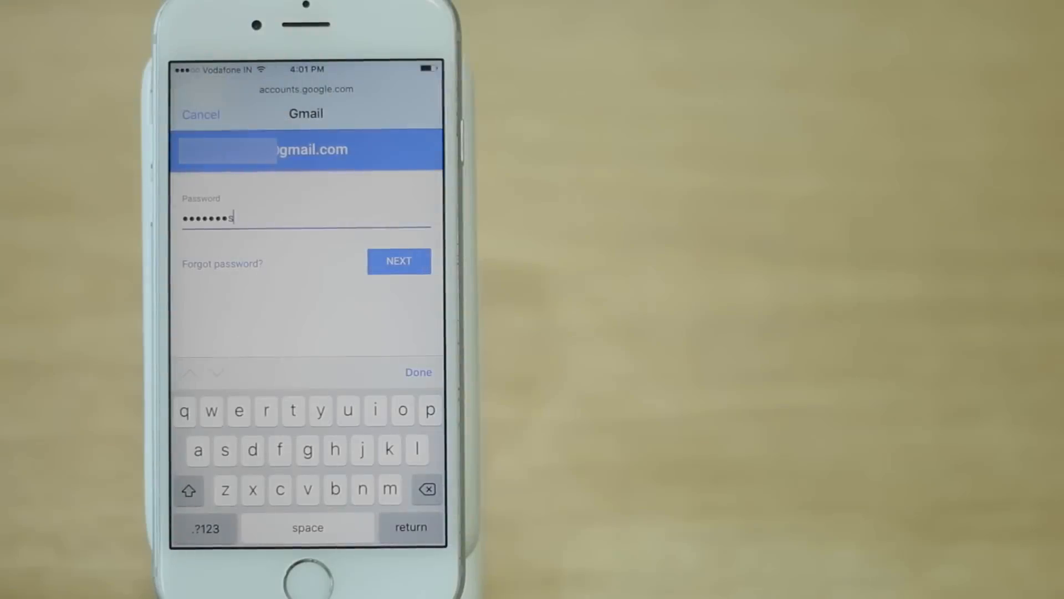
{"action": "left_click", "coordinate": [399, 261]}
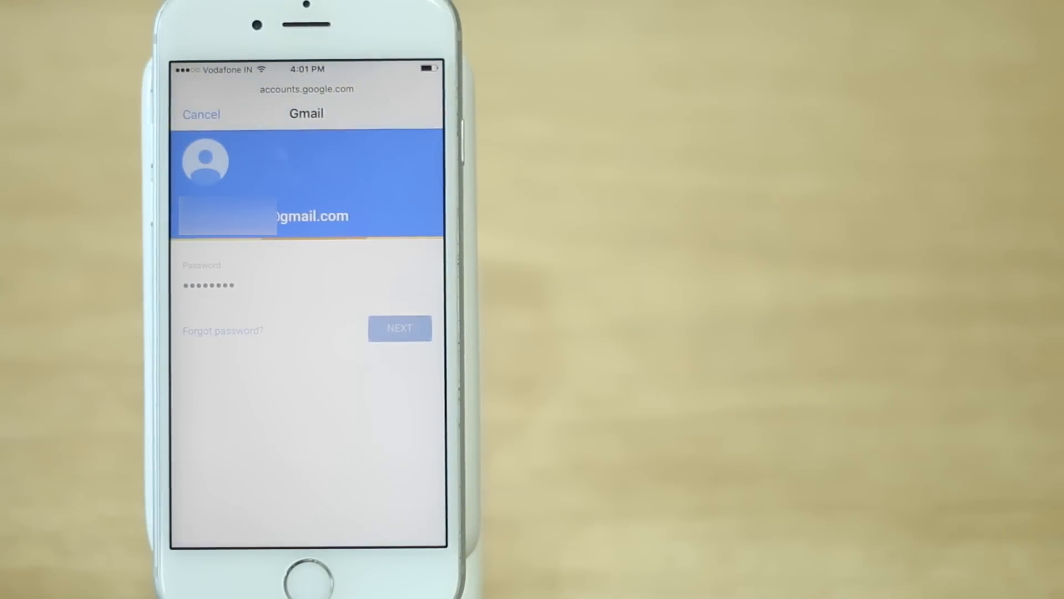
{"action": "left_click", "coordinate": [400, 328]}
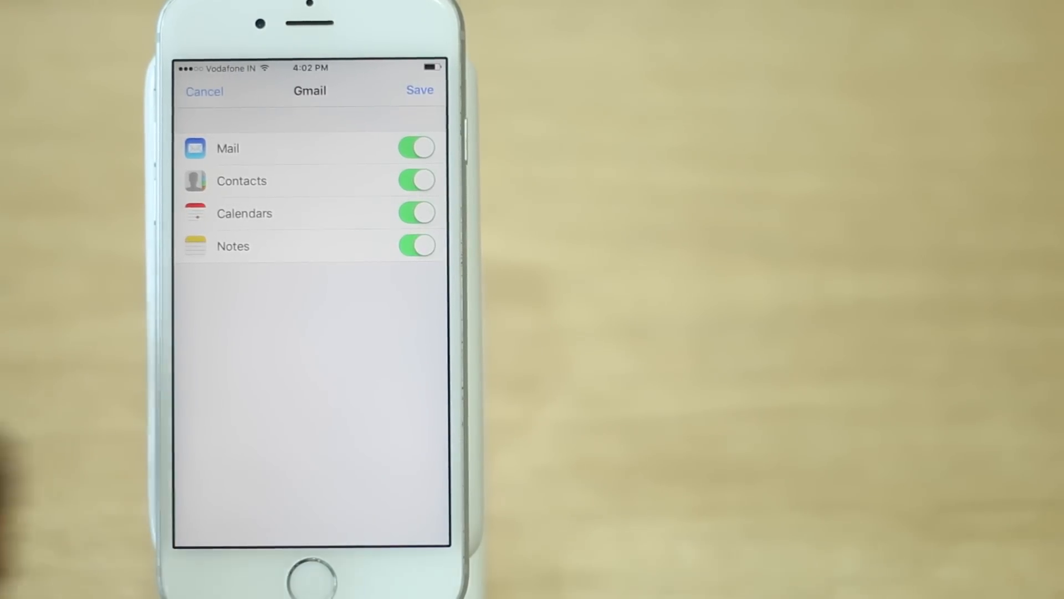
Save the account with mail, contacts, calendars and notes syncing, then browse the filled Contacts list.
{"action": "left_click", "coordinate": [420, 90]}
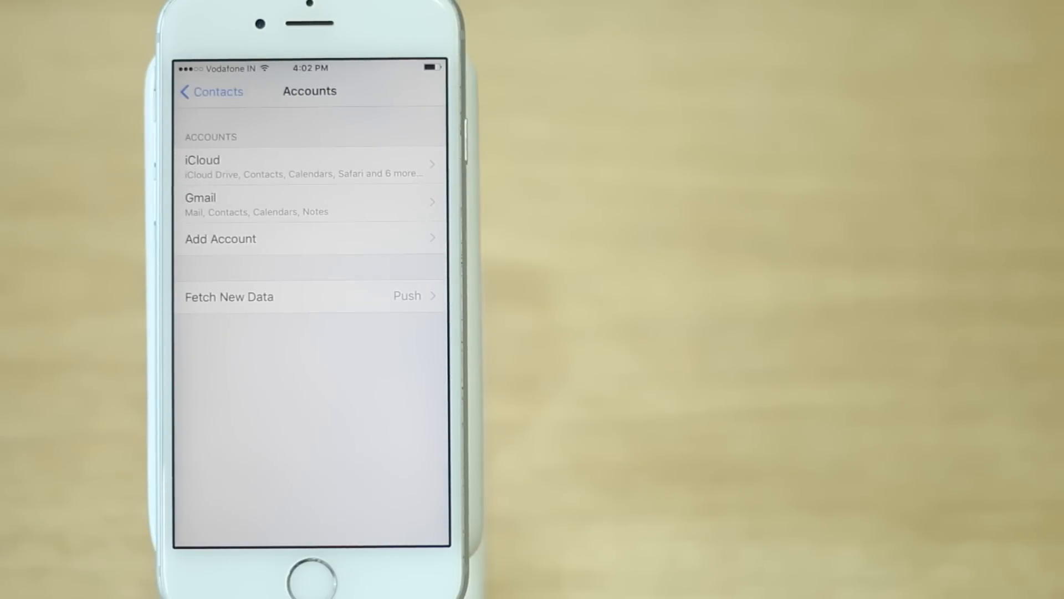
{"action": "left_click", "coordinate": [211, 92]}
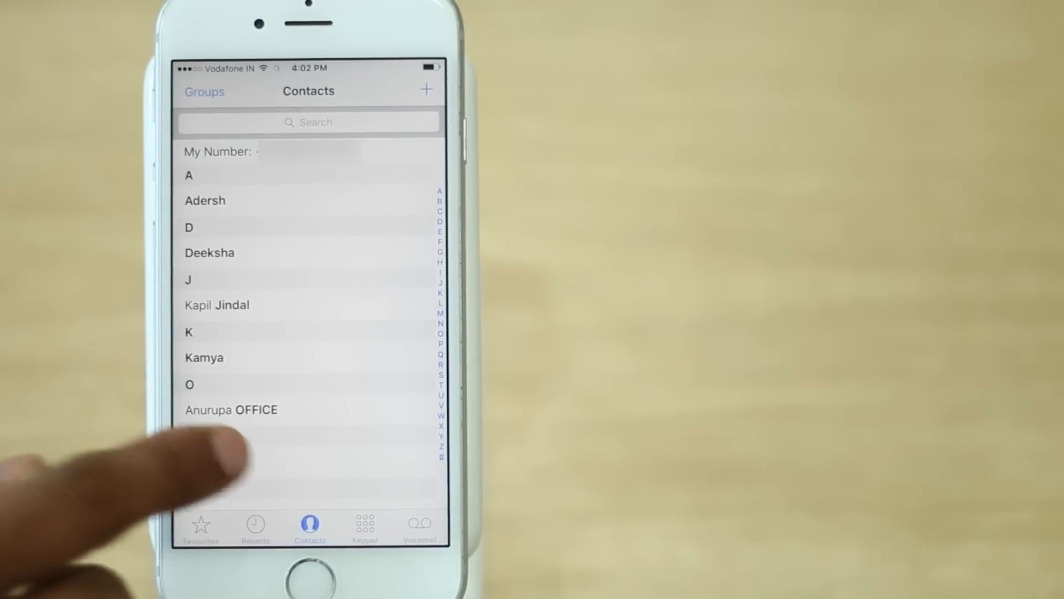
{"action": "scroll", "scroll_direction": "down", "scroll_amount": 3}
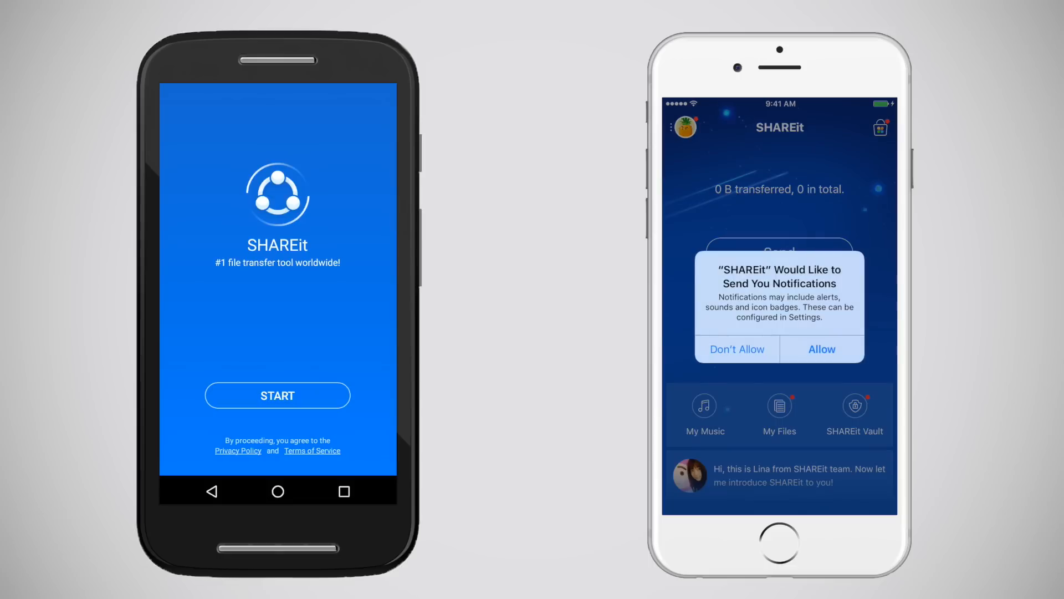
Allow notifications and media access on the iPhone, start a send on Android and connect to the iPhone.
{"action": "left_click", "coordinate": [820, 348]}
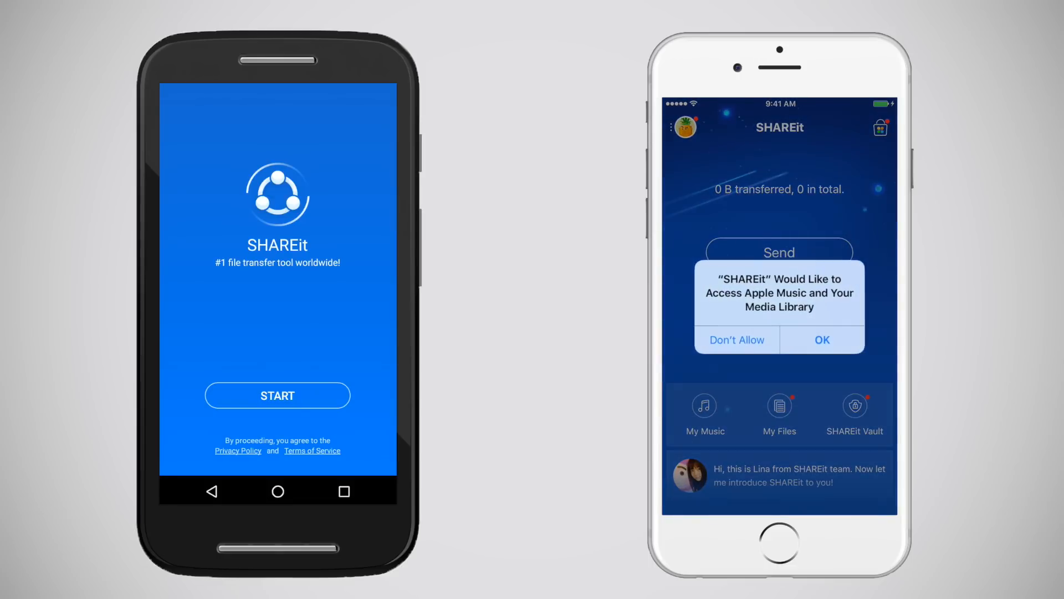
{"action": "left_click", "coordinate": [821, 340]}
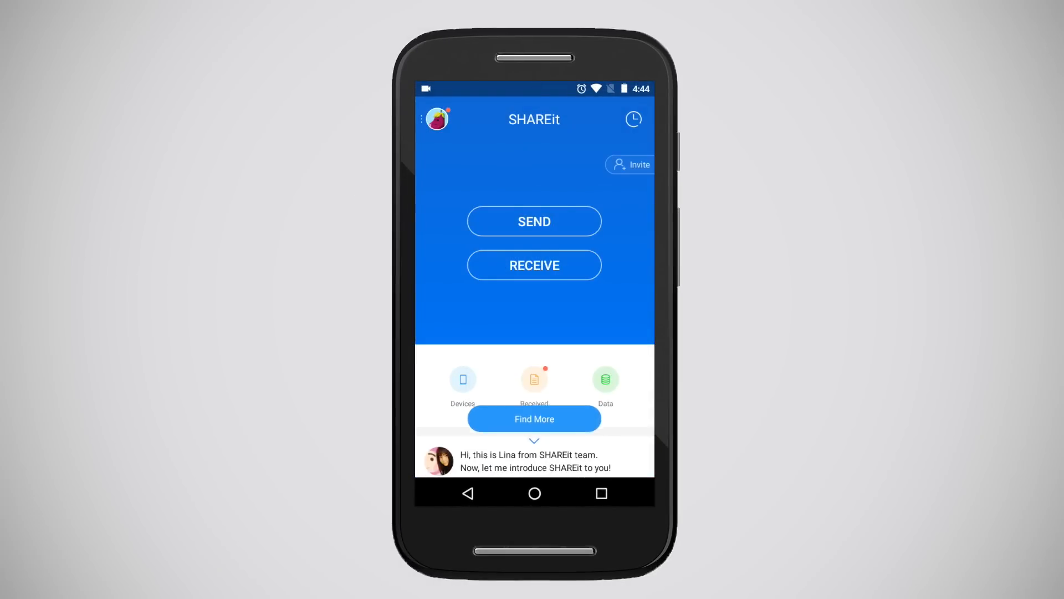
{"action": "left_click", "coordinate": [533, 220]}
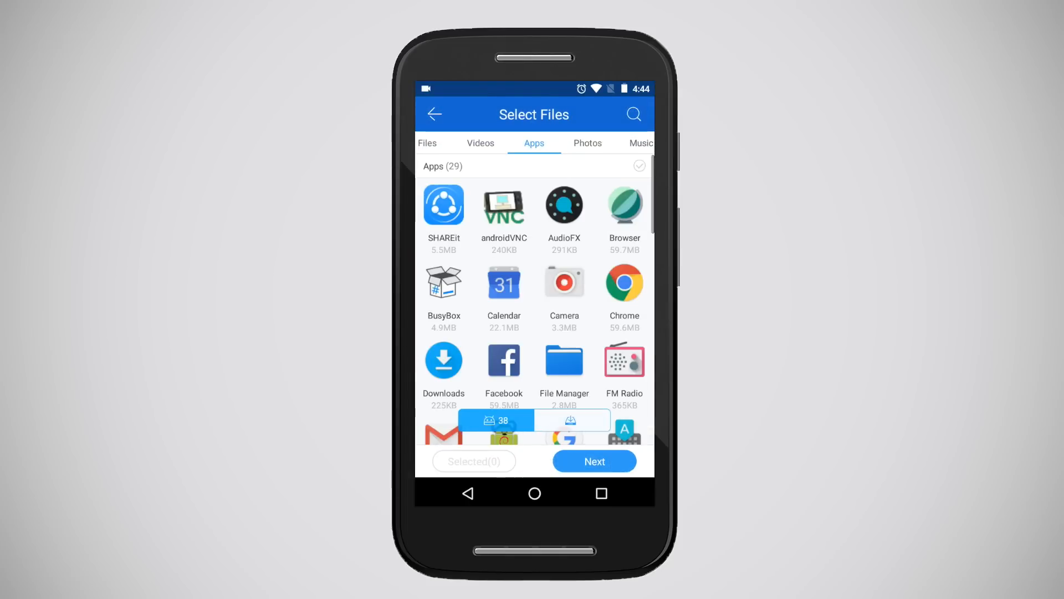
{"action": "left_click", "coordinate": [585, 143]}
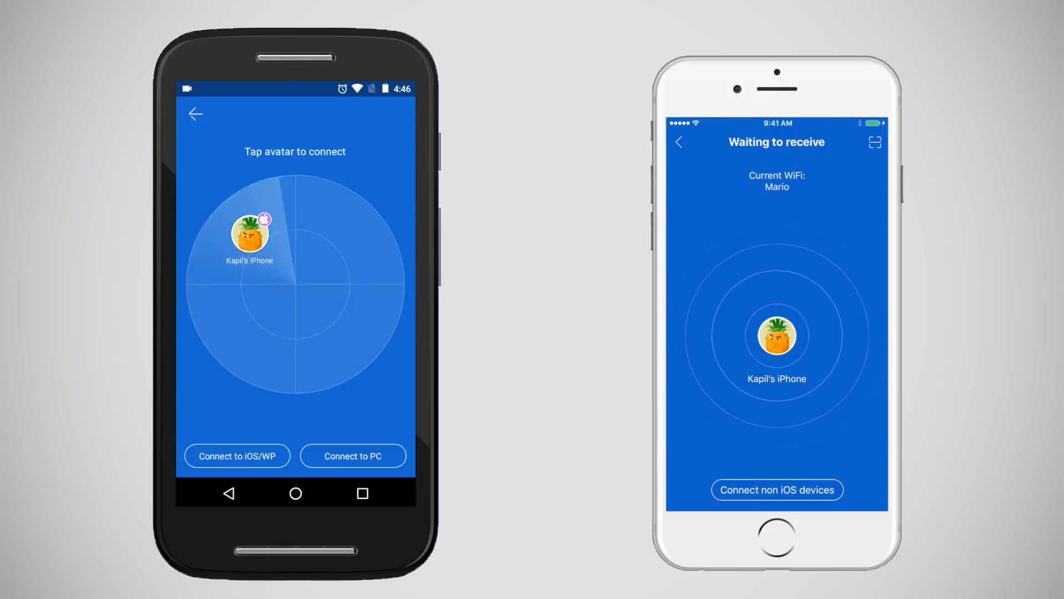
{"action": "left_click", "coordinate": [249, 236]}
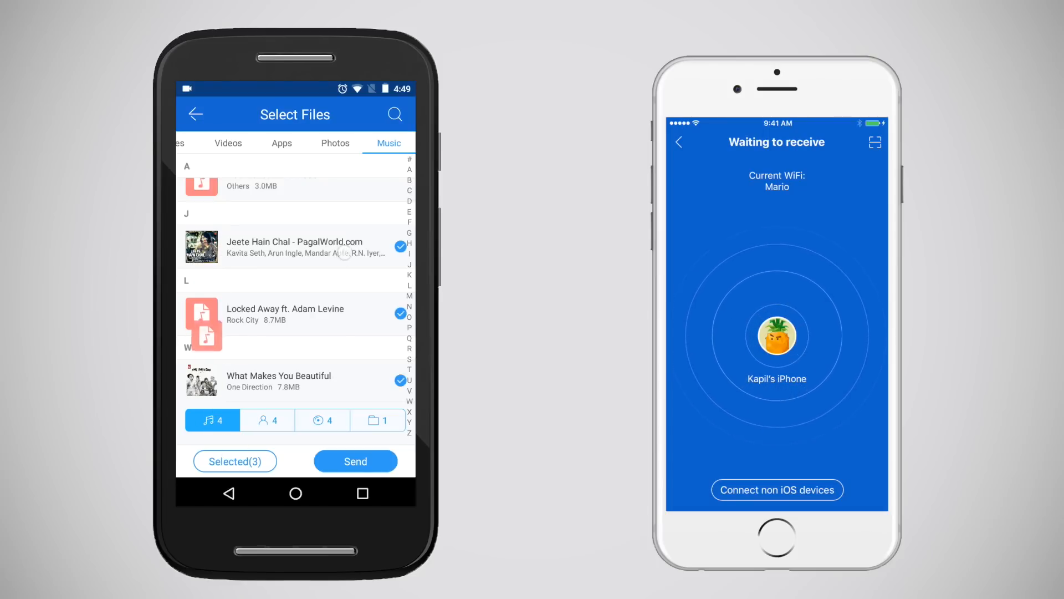
Select the music tracks and send them to the iPhone.
{"action": "left_click", "coordinate": [400, 199]}
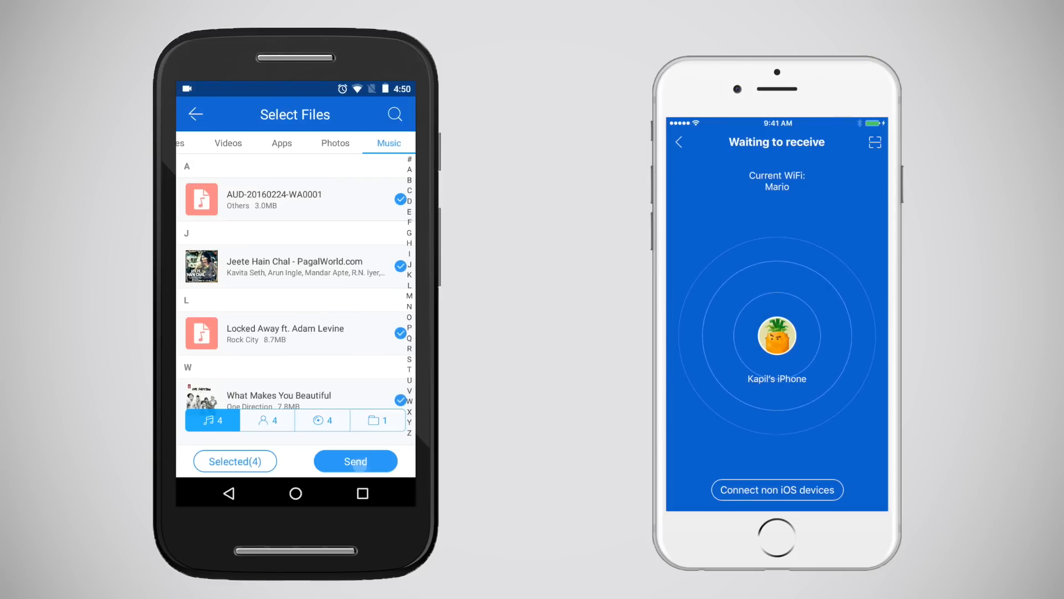
{"action": "left_click", "coordinate": [355, 462]}
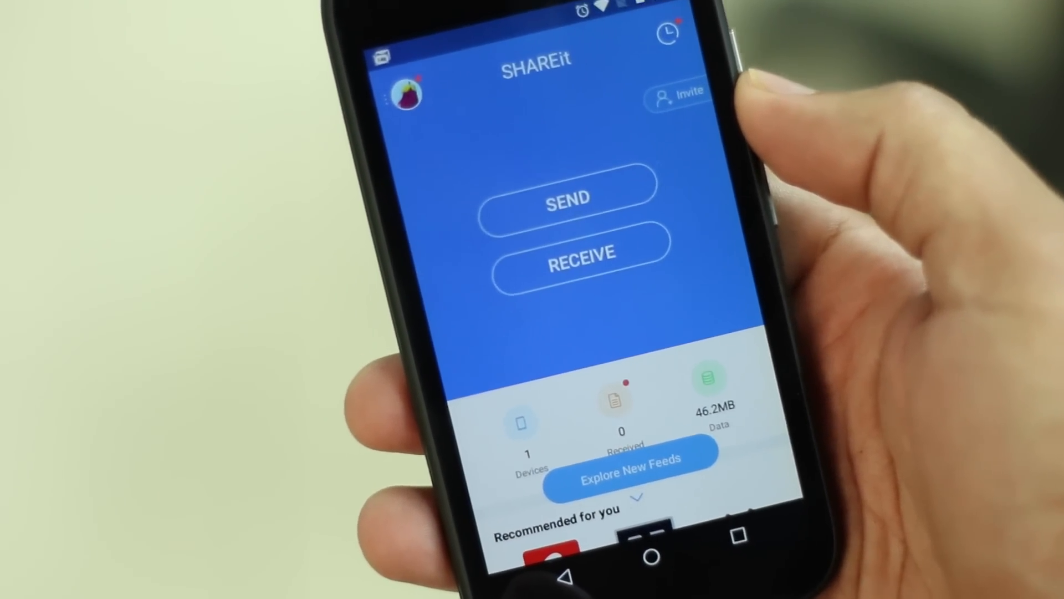
Start a new send from the SHAREit home screen.
{"action": "left_click", "coordinate": [568, 202]}
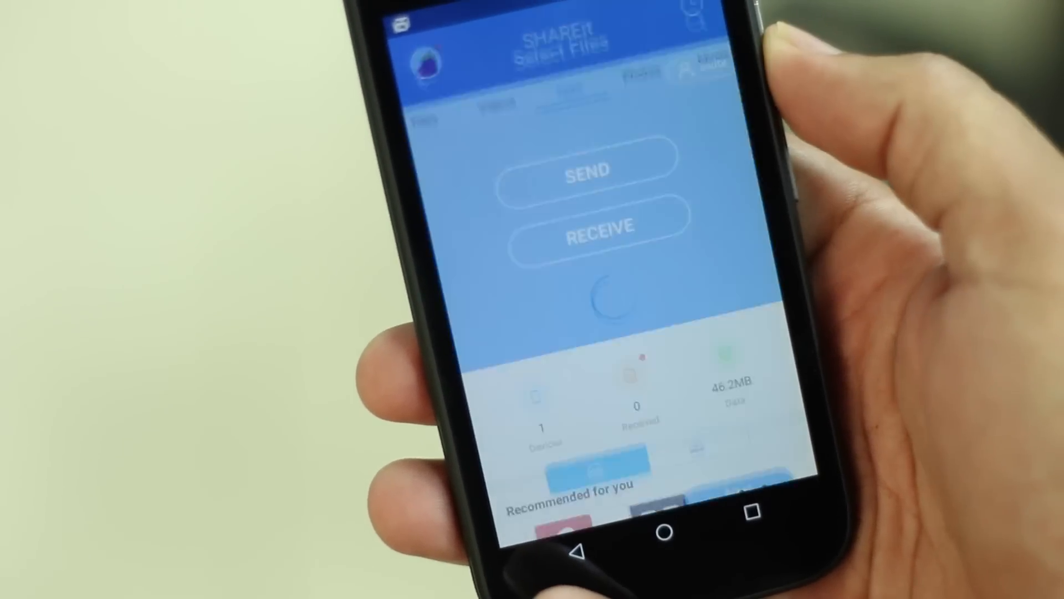